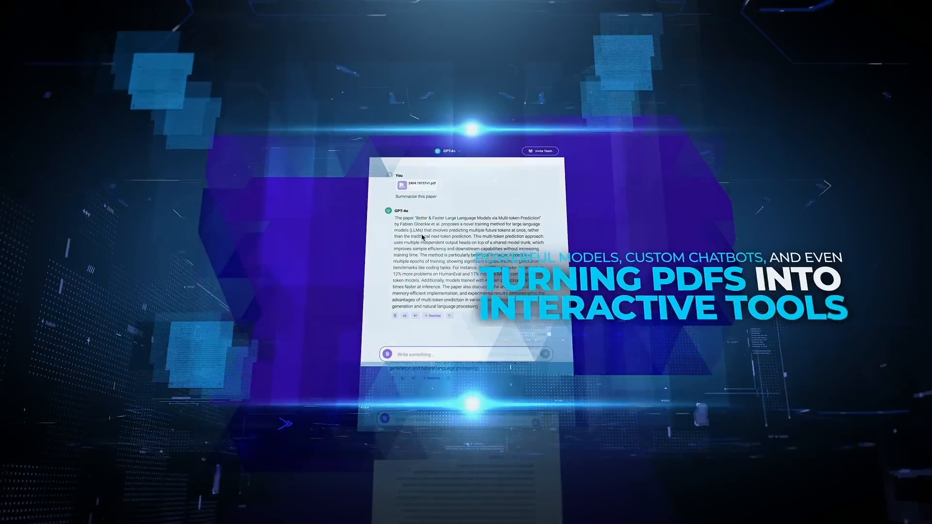
Choose the Llama-3 model and get an analysis of Shakespeare's Macbeth
click(464, 188)
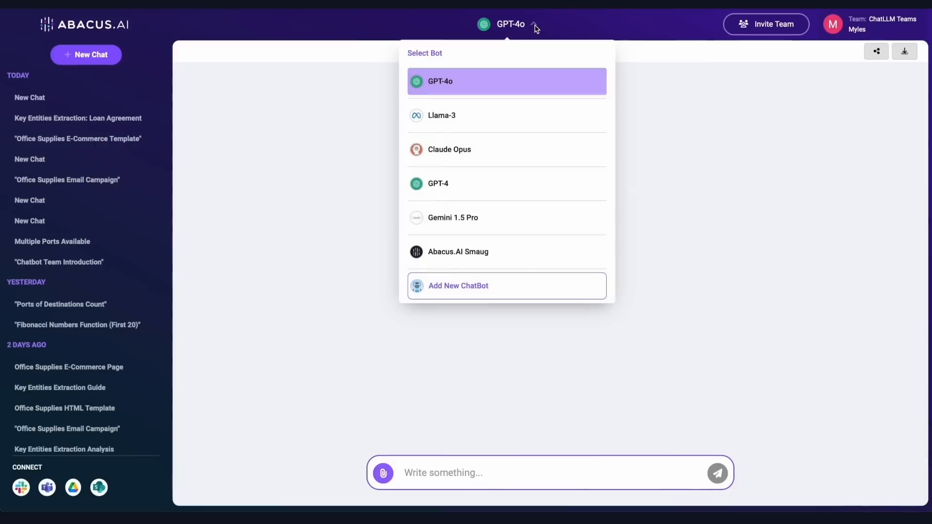
mouse_move(541, 116)
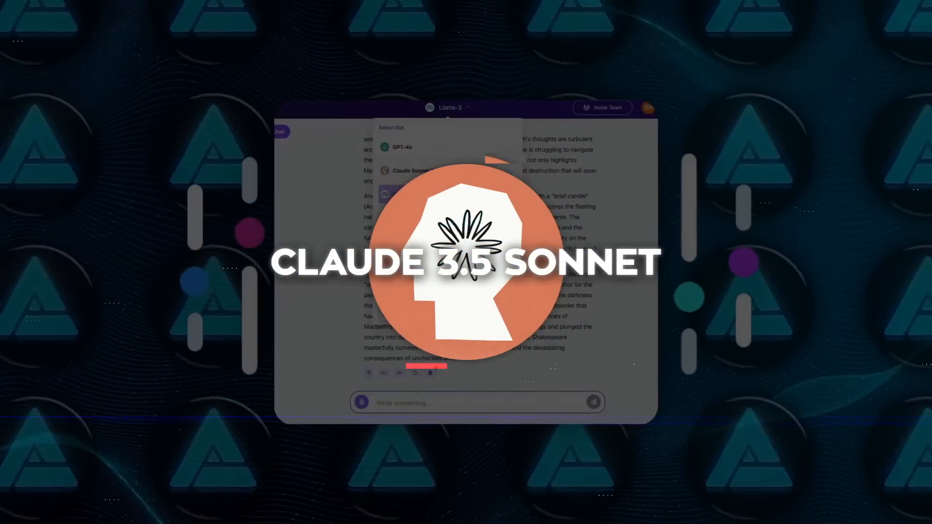
Select Abacus.AI Smaug and request an HTML template for an office-supplies e-commerce site
click(416, 170)
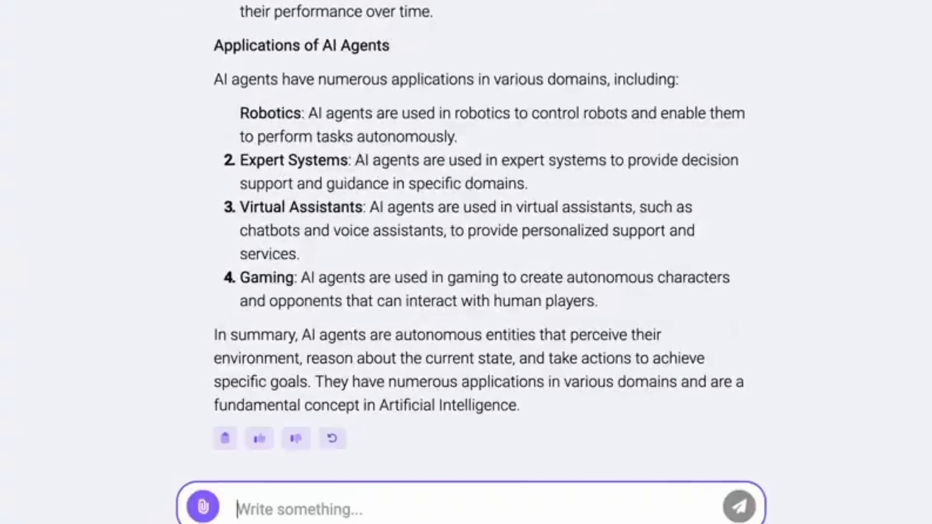
click(508, 24)
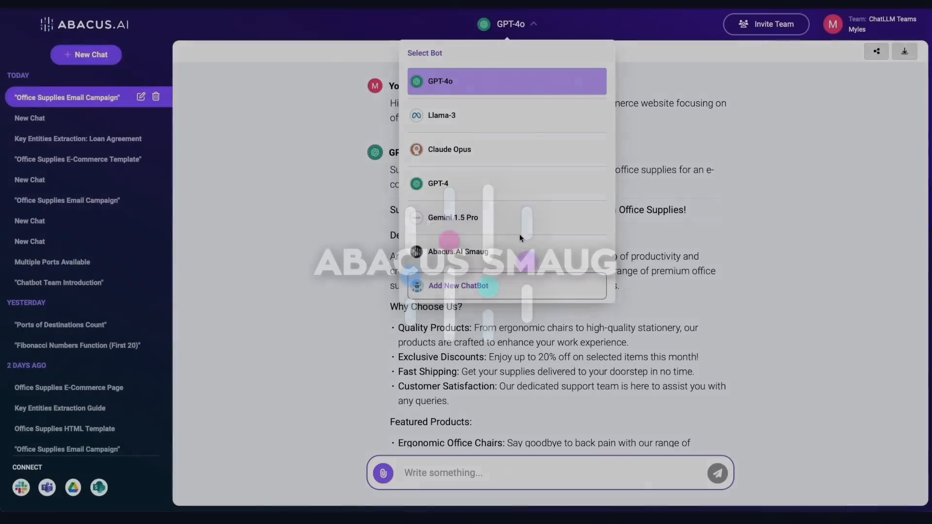
click(458, 251)
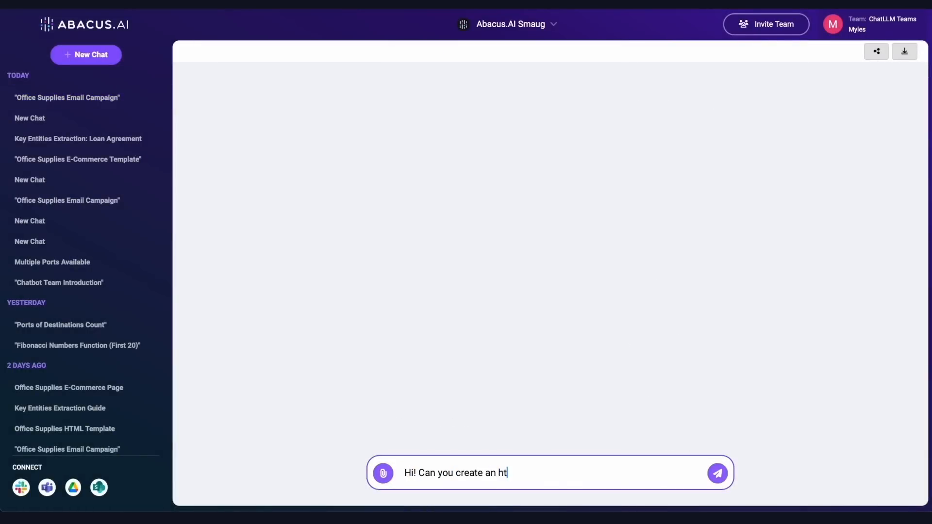
click(717, 473)
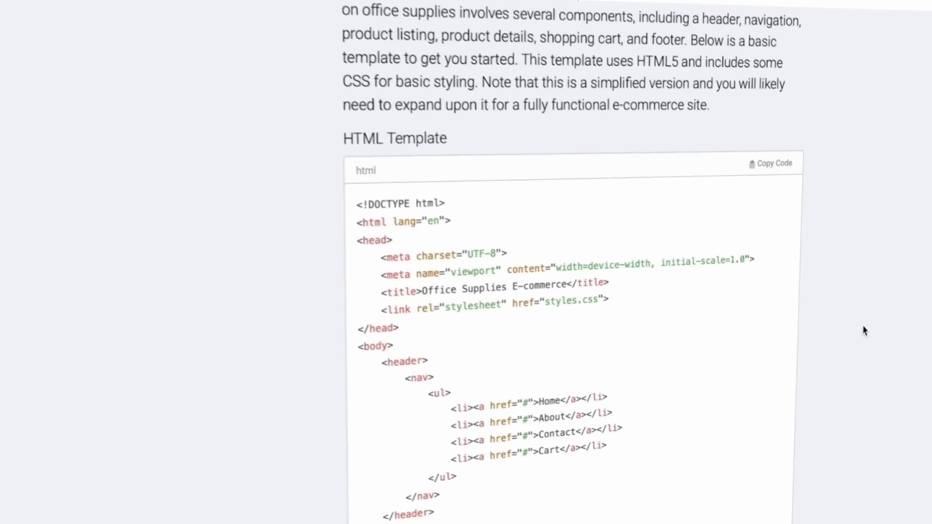
scroll(down, 3)
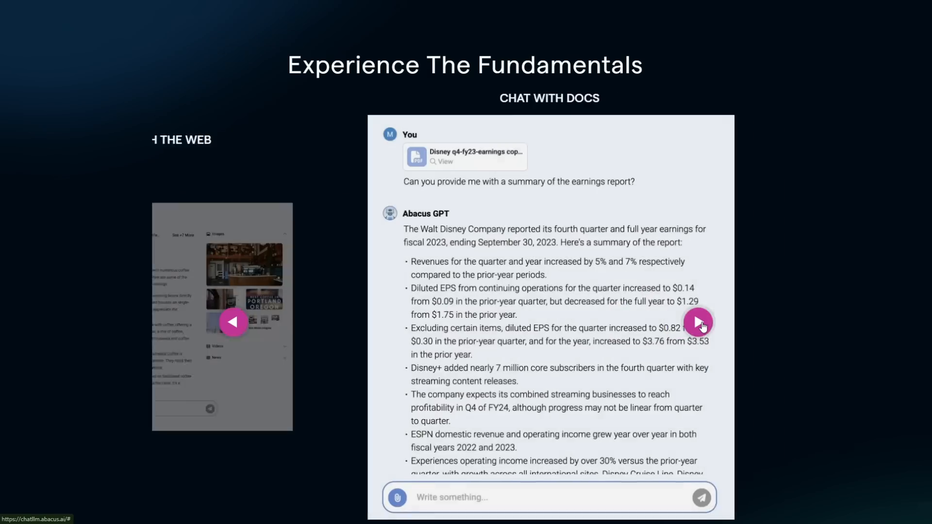
Display the AI Agent Wizard with sample agents like Document Entity Extraction and News Reporter
click(697, 323)
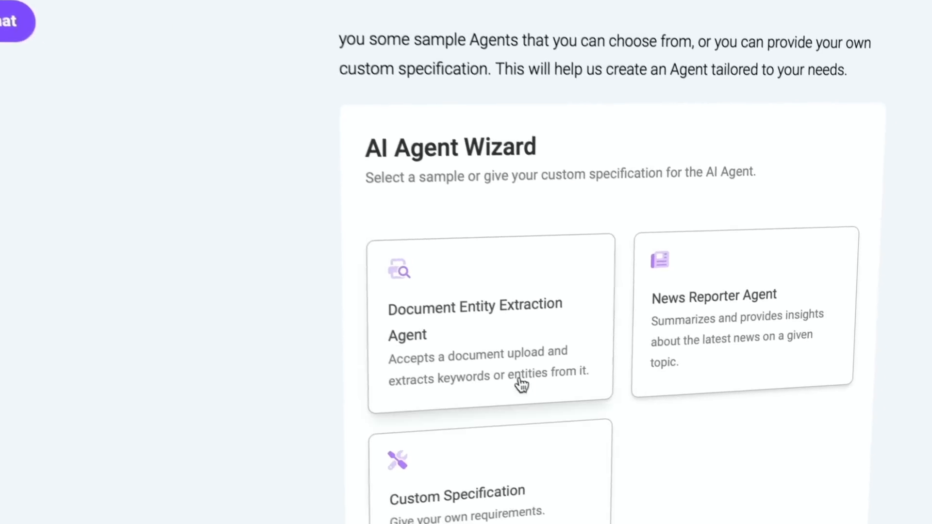
Have GPT-4o produce a short response of a few lines about cricket
click(741, 315)
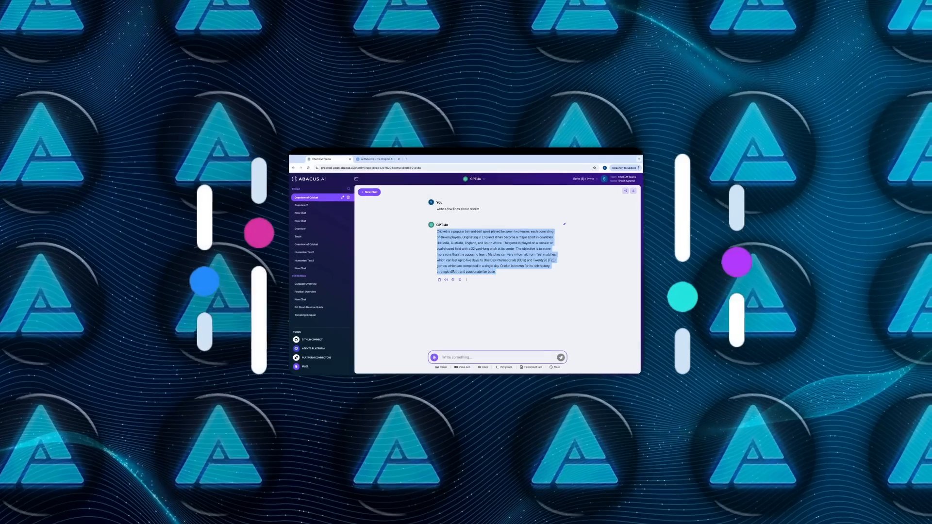
Regenerate the cricket reply humanized with Tone Automatic, applied to all new messages
click(459, 280)
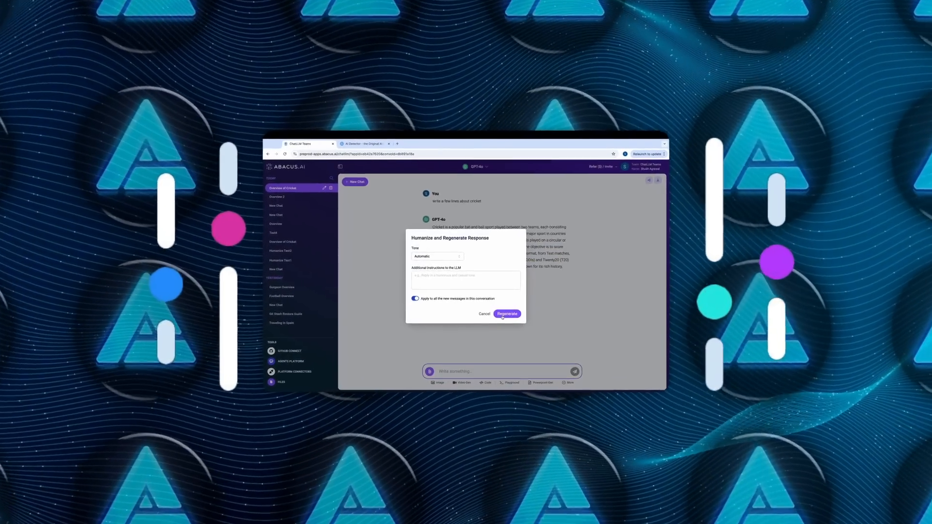
click(506, 314)
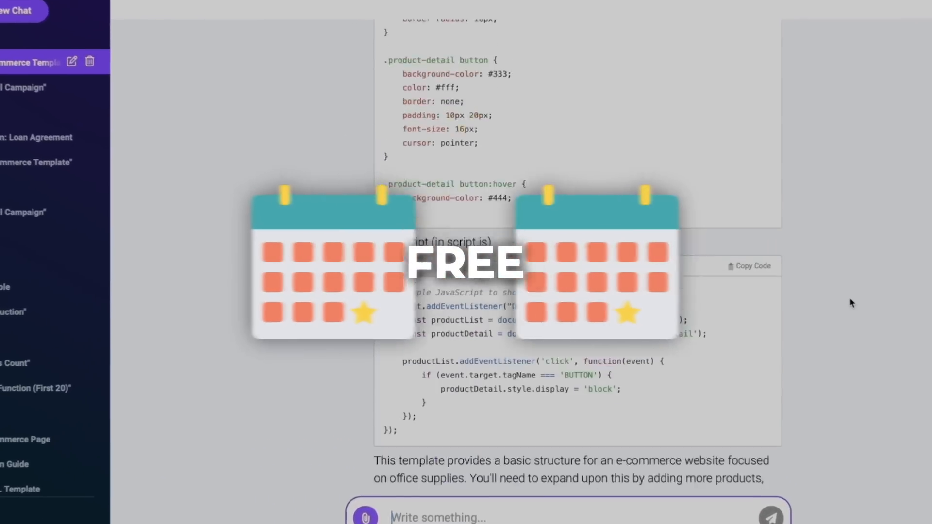
Show the Refer Friends and Invite Team options from the Refer / Invite menu
click(691, 10)
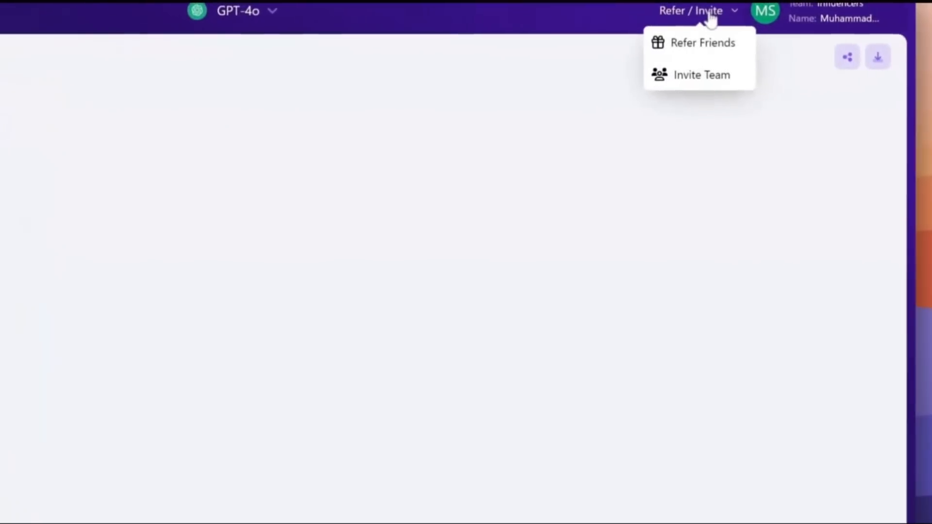
click(702, 42)
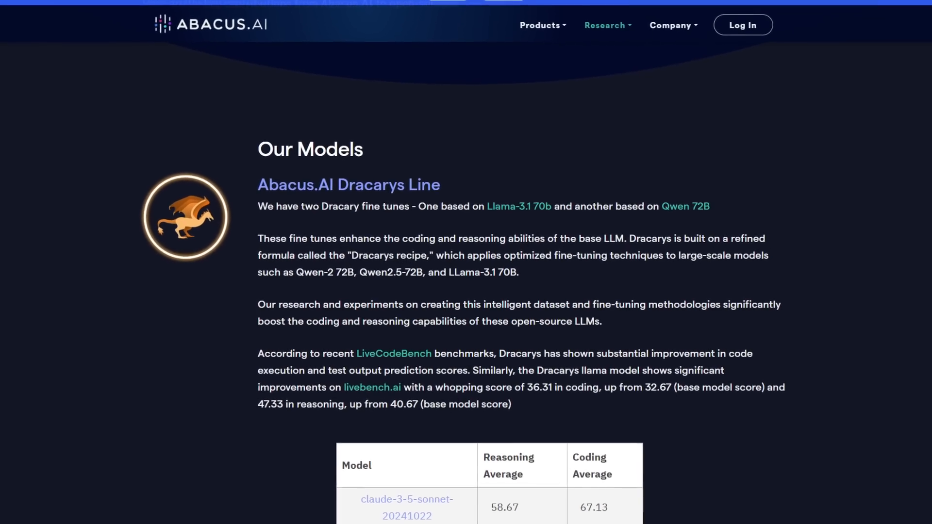
Scroll the Research page to the Smaug Line section and its Smaug-72B benchmark table
scroll(down, 3)
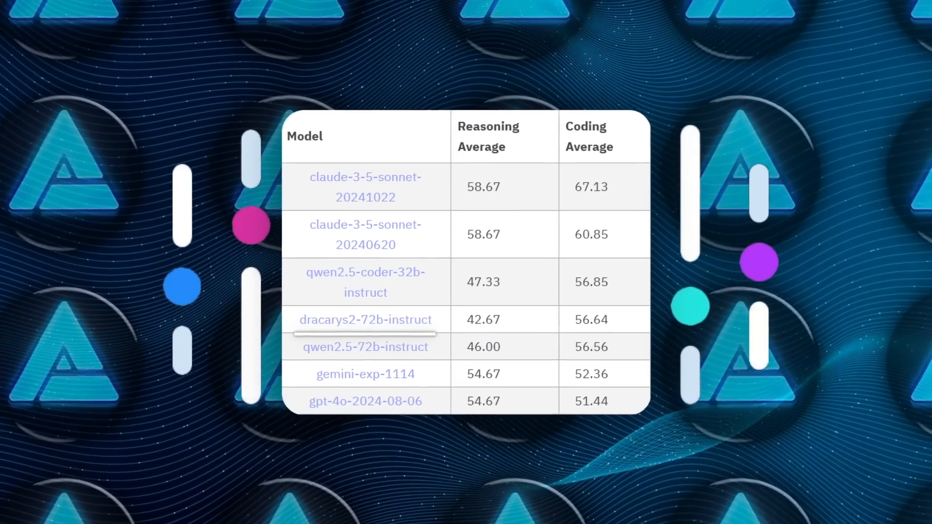
scroll(down, 3)
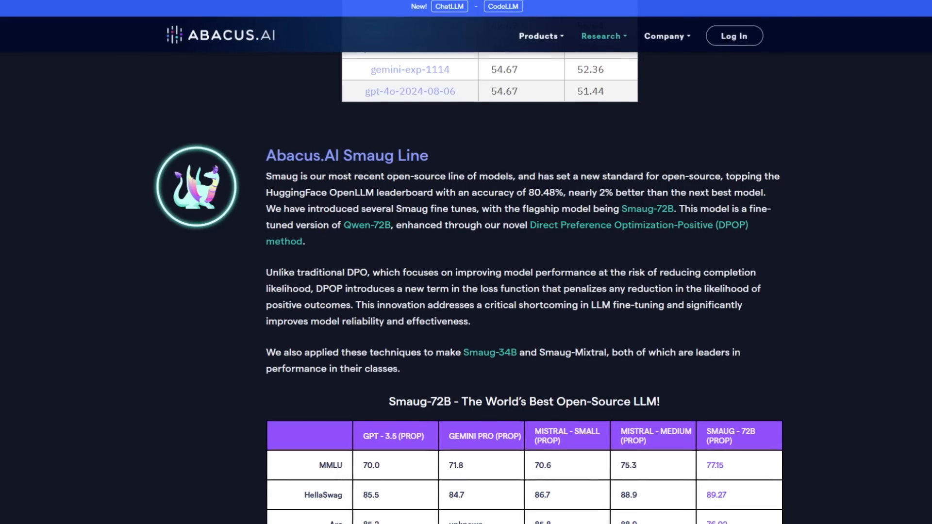
Scroll down to the Giraffe section on the 32k-context Llama-2 based LLM
scroll(down, 3)
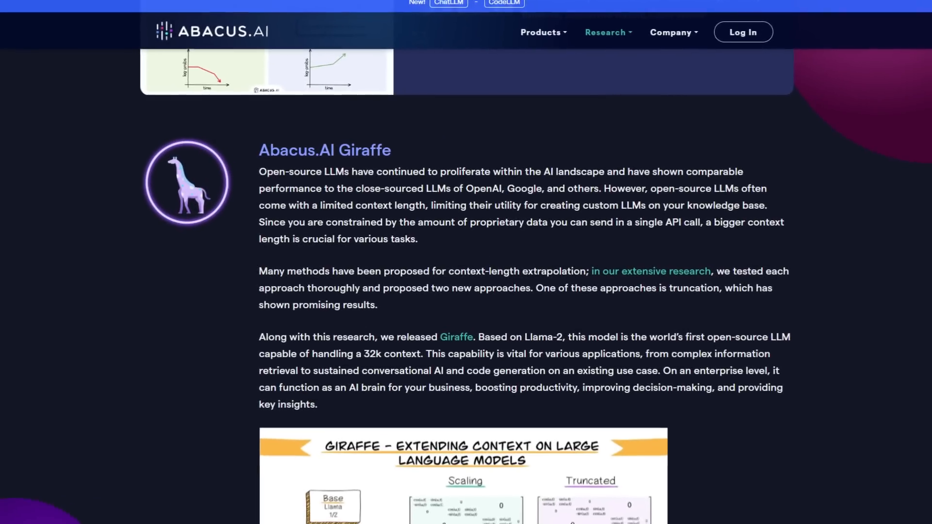
Scroll the security page to the Security Governance and People Security highlights
scroll(down, 3)
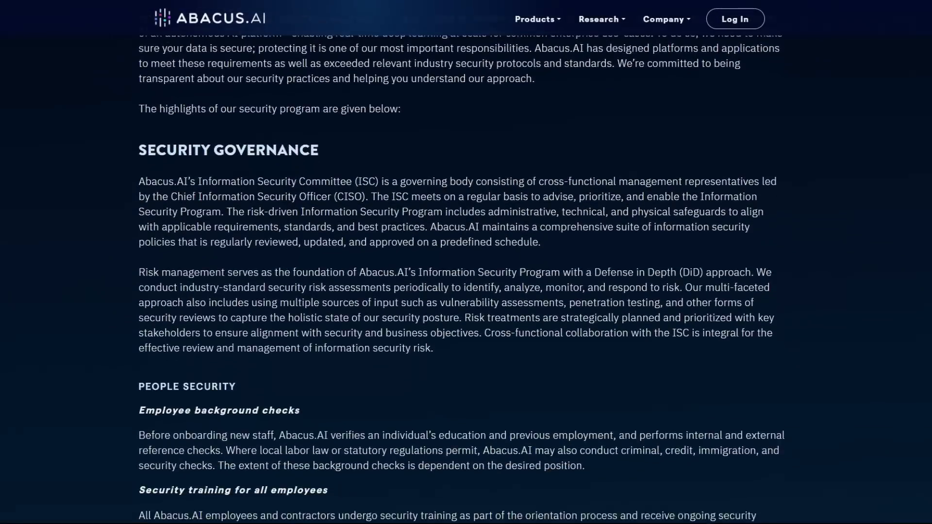
Scroll to Our Benchmarks, introducing the contamination-free LiveBench AI benchmark
scroll(down, 3)
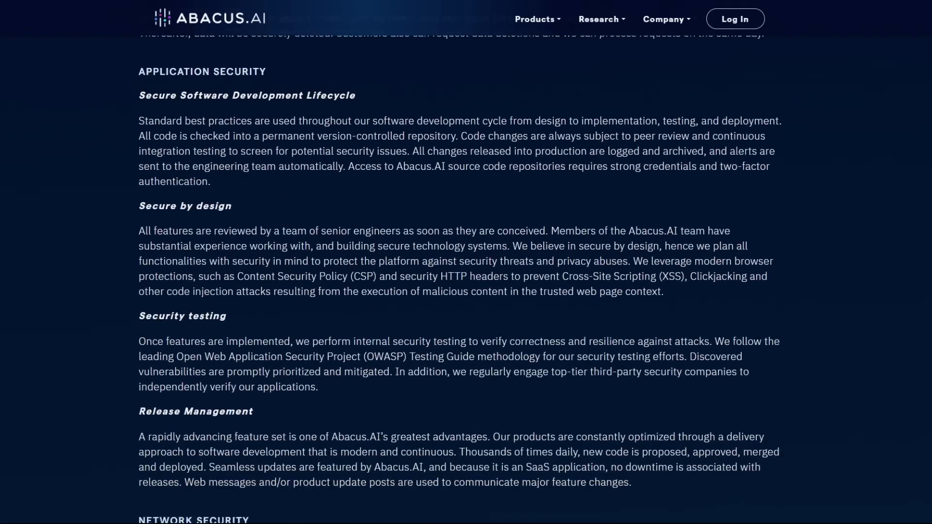
scroll(down, 3)
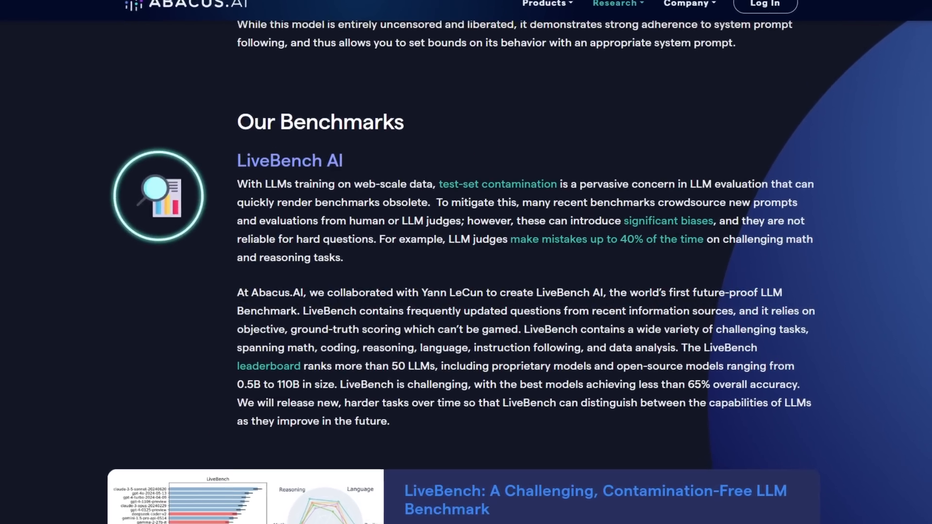
Scroll the Research page down to Our Datasets, covering DPO, SystemChat and WikiQA
scroll(down, 3)
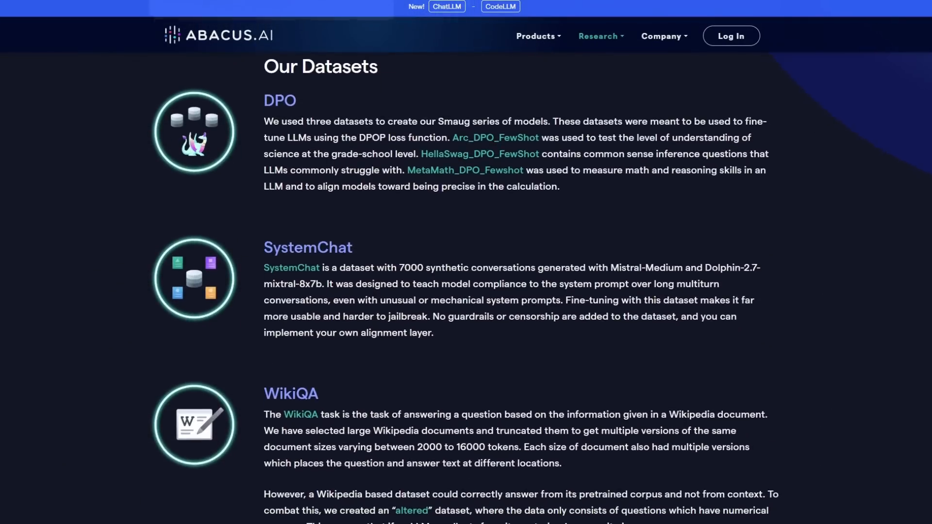
Scroll past the WikiQA dataset description down to the Other Datasets section
scroll(down, 3)
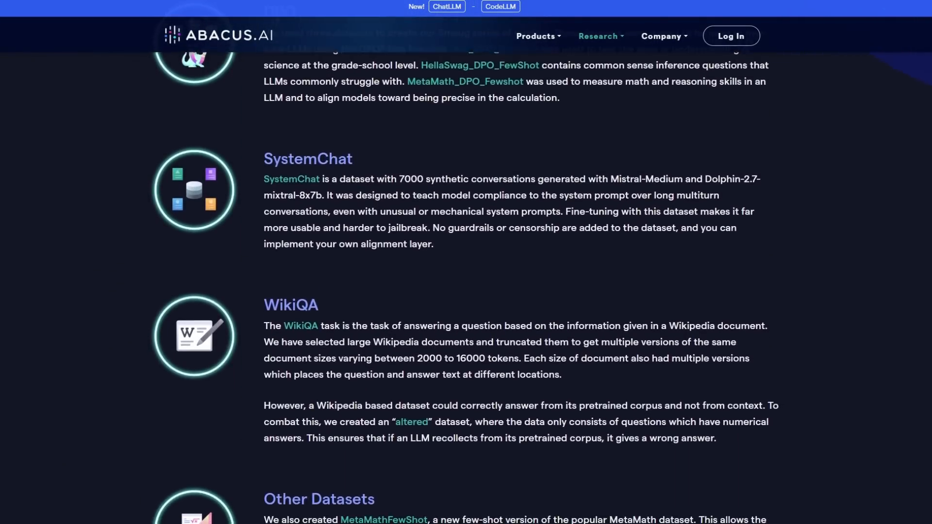
scroll(down, 3)
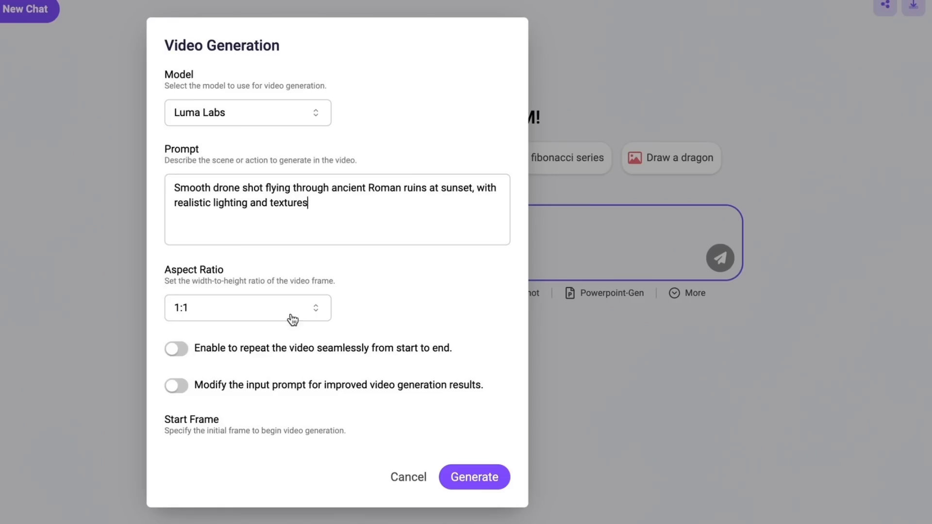
Attach Spotify's Q2 2024 shareholder PDF in a new chat for GPT-4o analysis
click(474, 476)
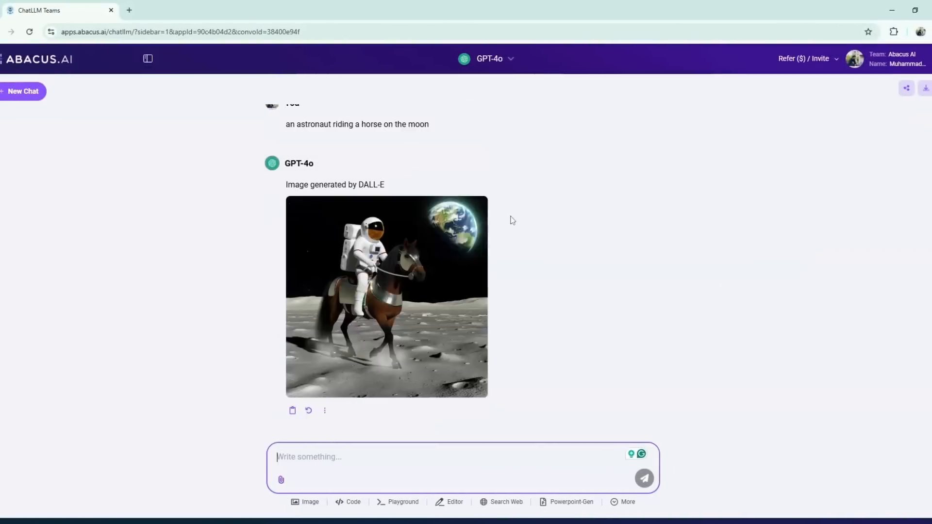
click(23, 91)
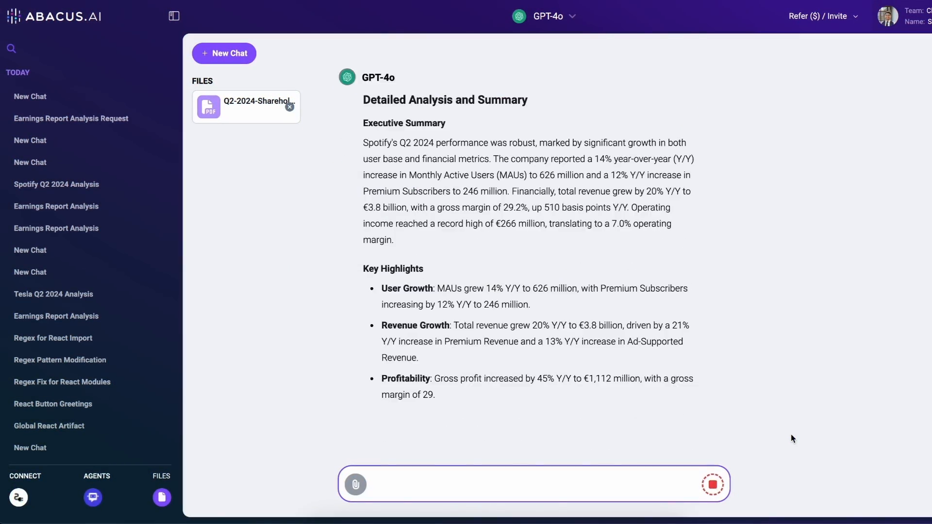
Open the GPT-4o dropdown to list bots like Claude Sonnet 3.5, Llama-3.1 405B and o1
click(542, 17)
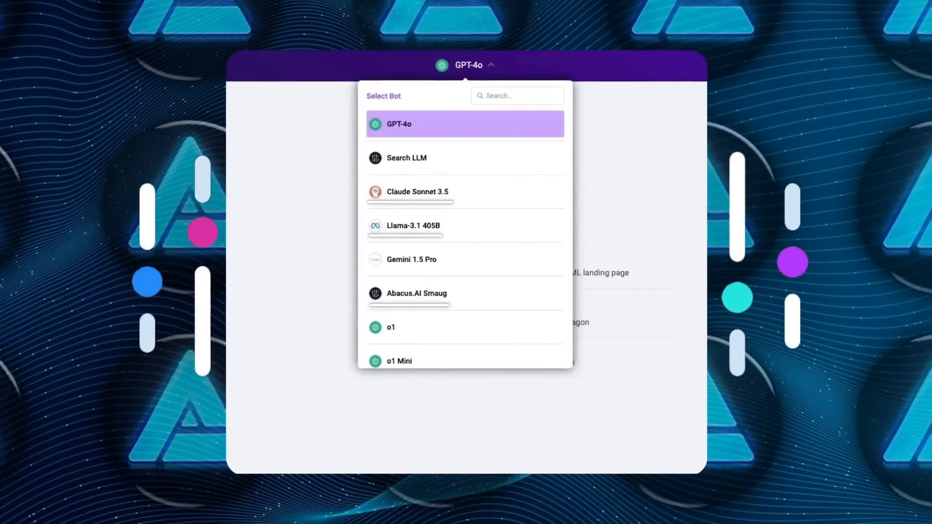
Open the GPT-4o bot's settings showing retention days, banner message and feedback fields
click(406, 158)
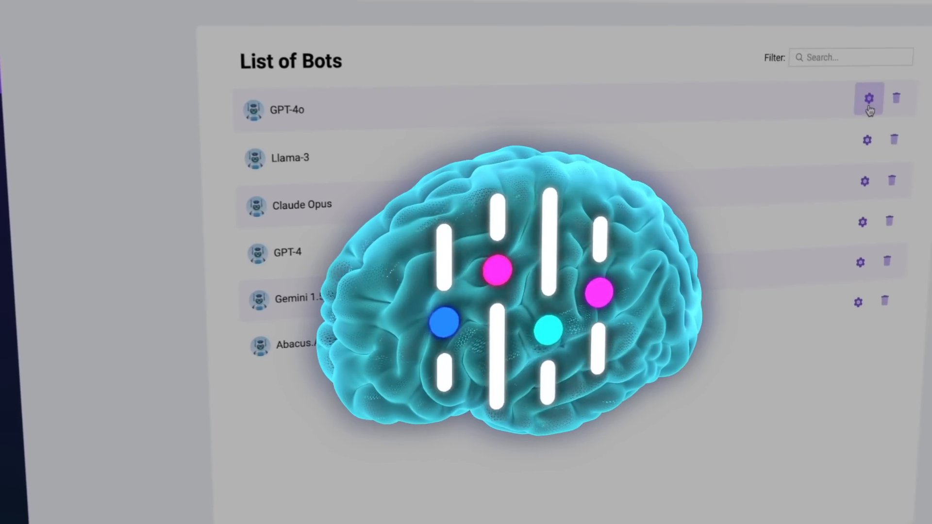
click(868, 98)
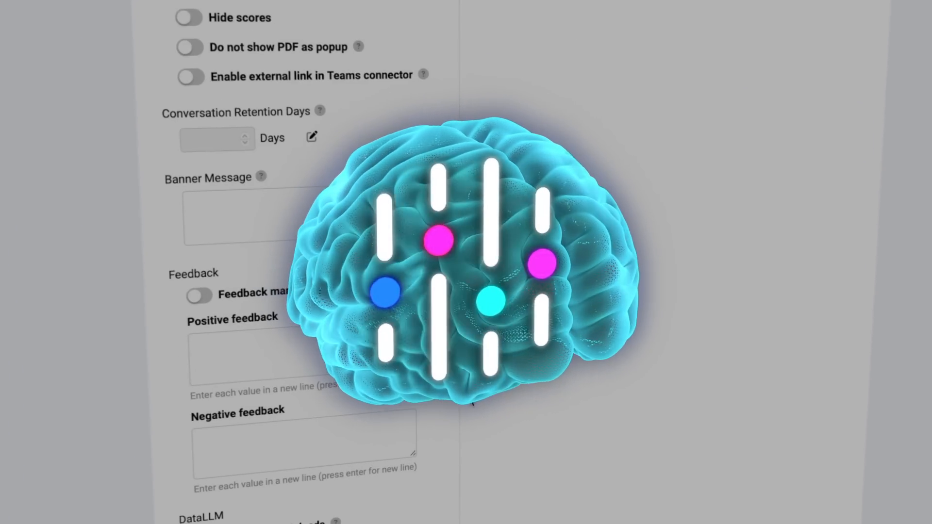